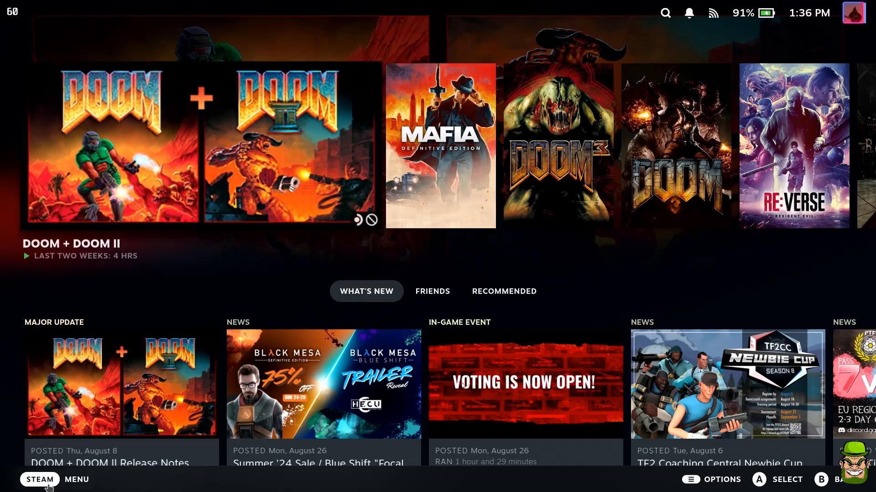
- Leave SteamOS Gaming Mode via the Power menu and switch to the desktop
left_click(38, 480)
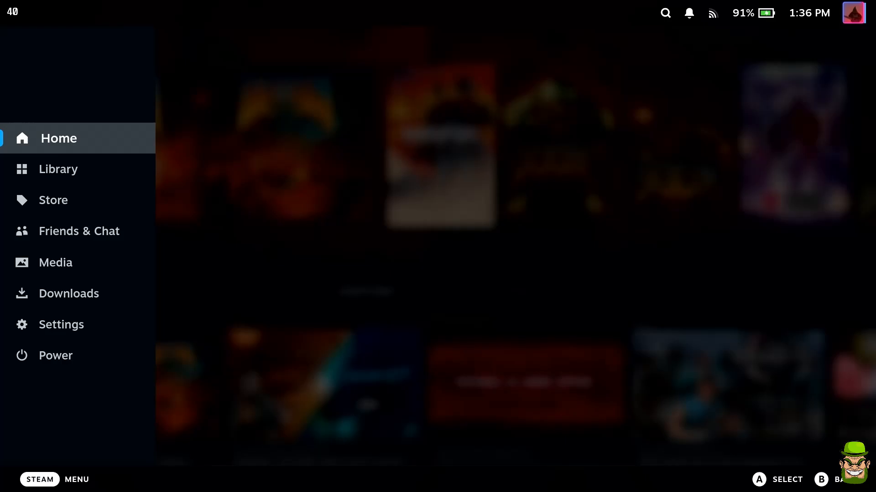
left_click(55, 356)
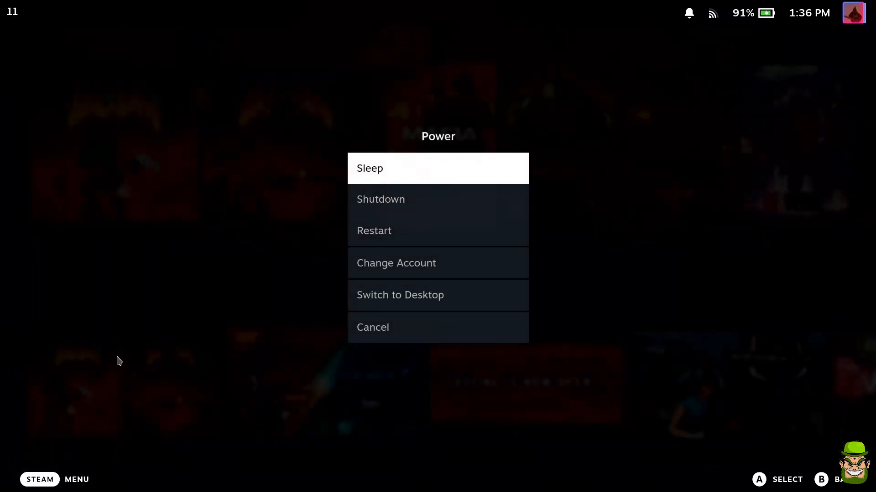
left_click(399, 296)
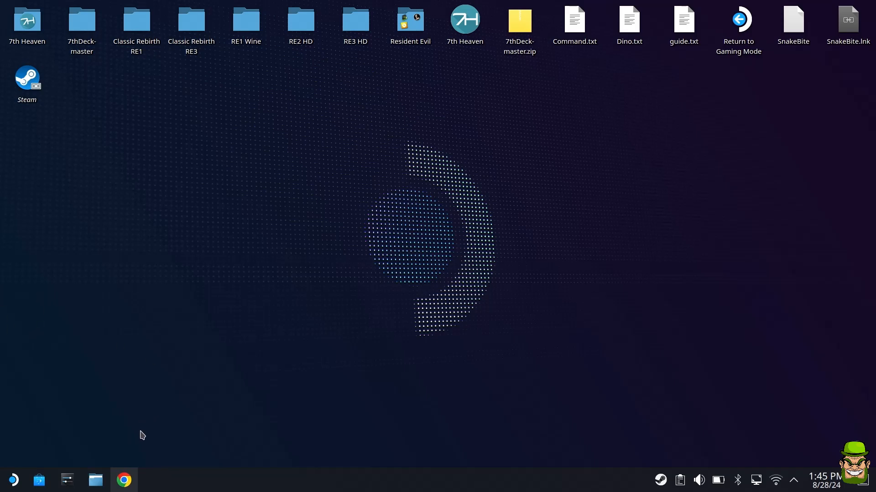
- View the Resident Evil 2 offline installers in the GOG.com game library, then close Chrome
left_click(124, 480)
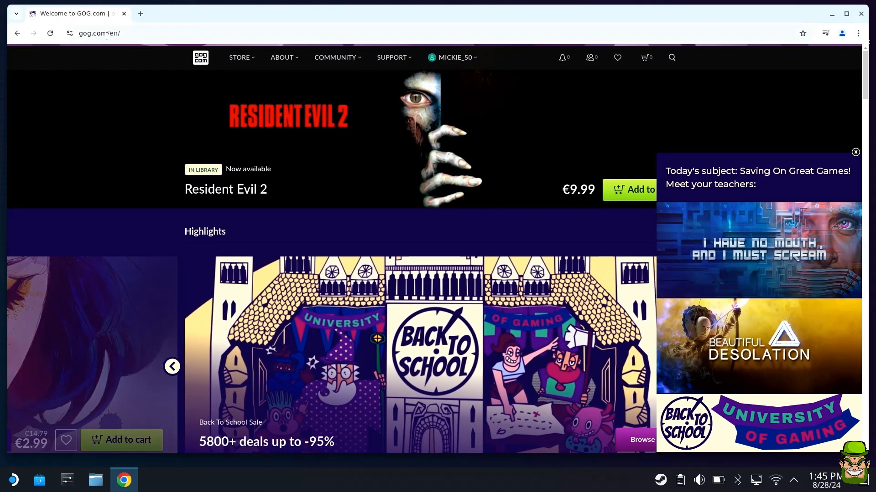
left_click(454, 56)
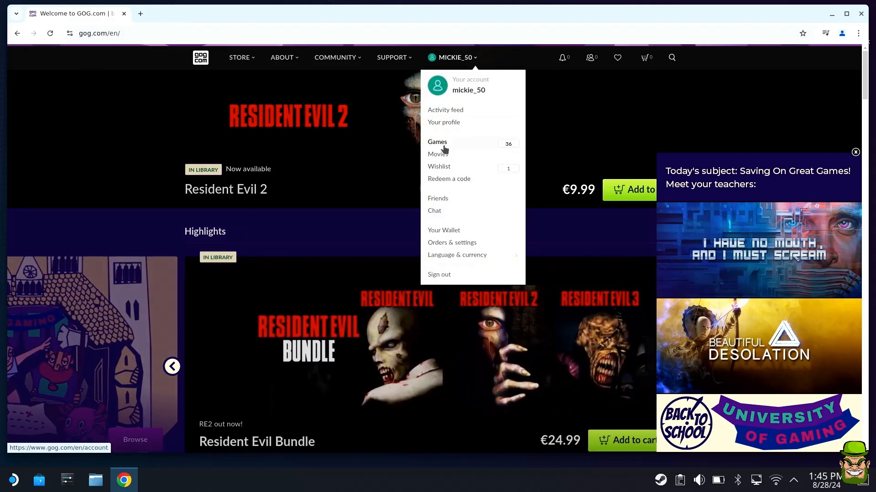
left_click(437, 142)
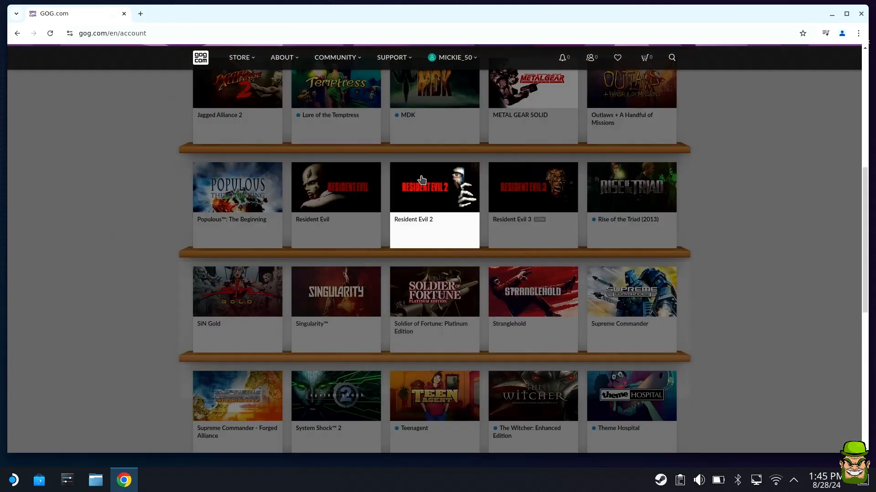
left_click(434, 187)
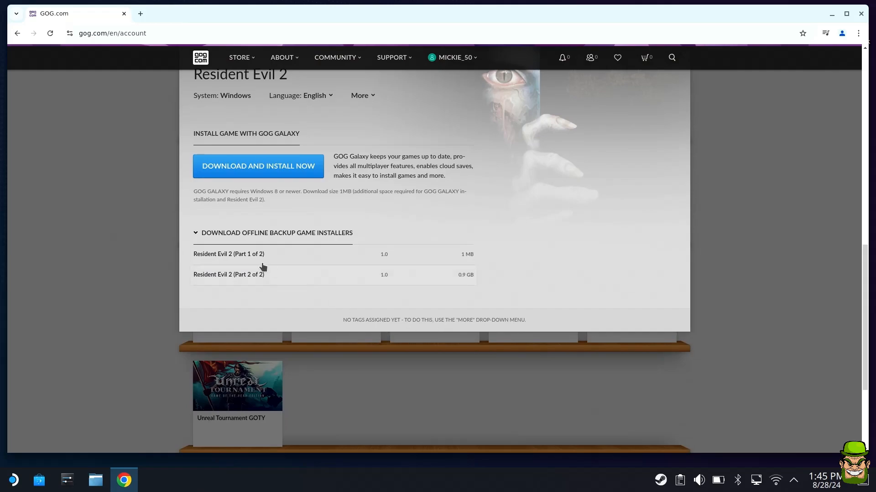
mouse_move(328, 238)
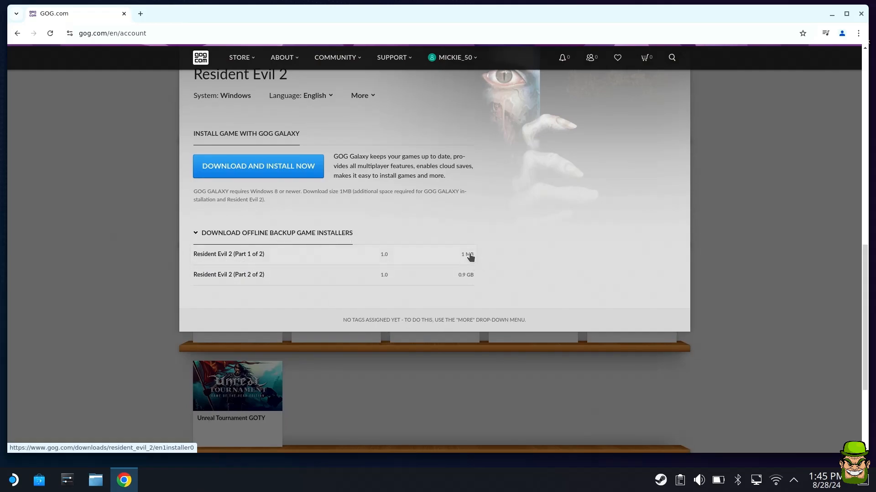
mouse_move(386, 274)
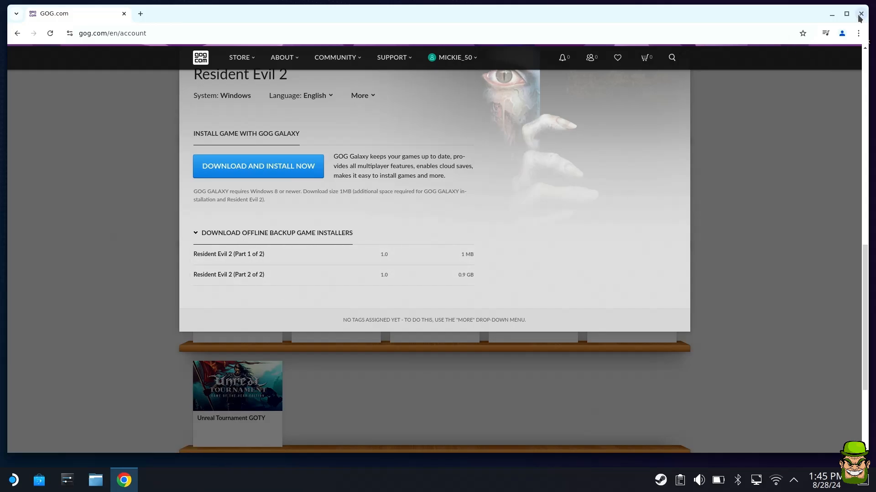
left_click(860, 14)
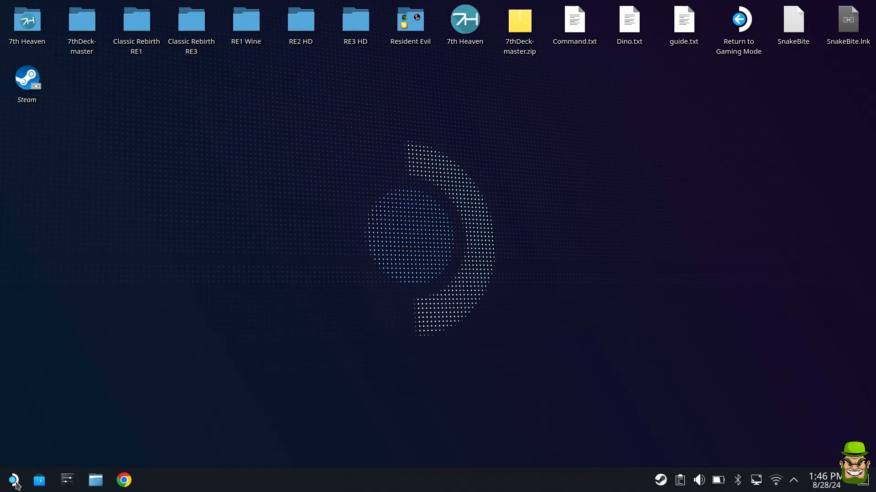
- Search Discover for 'lutris' and launch the already-installed Lutris
left_click(12, 480)
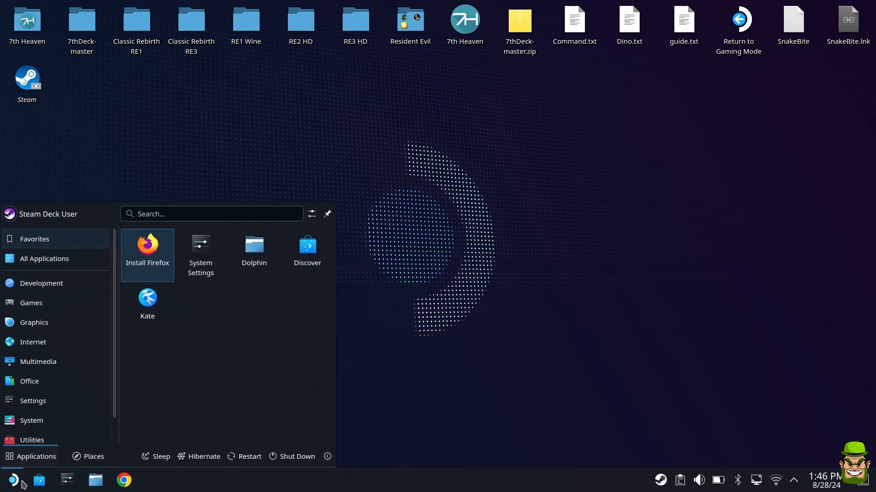
mouse_move(310, 255)
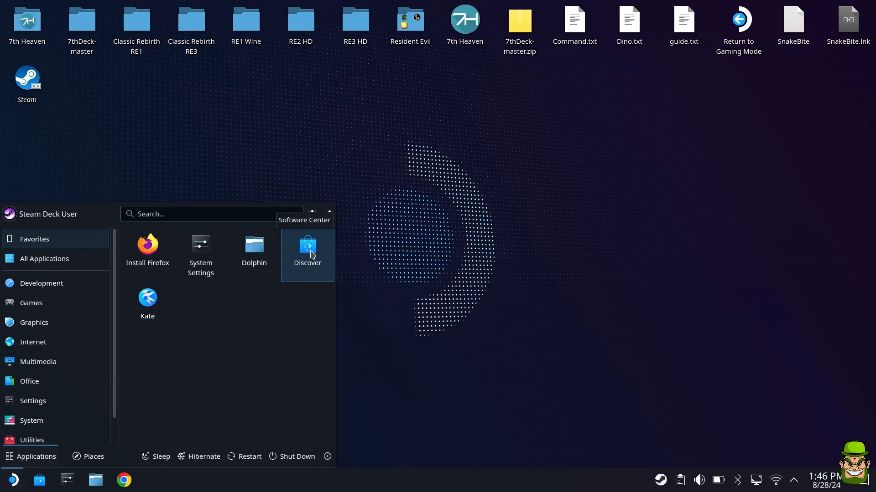
left_click(307, 250)
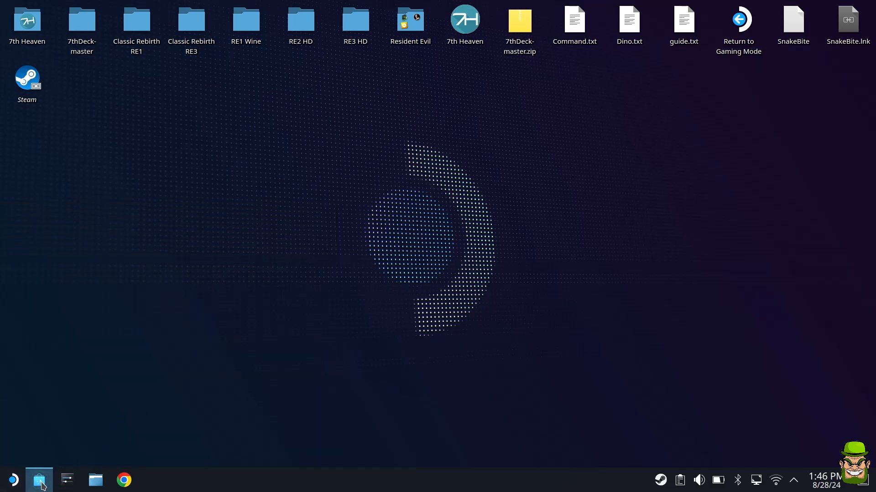
left_click(39, 480)
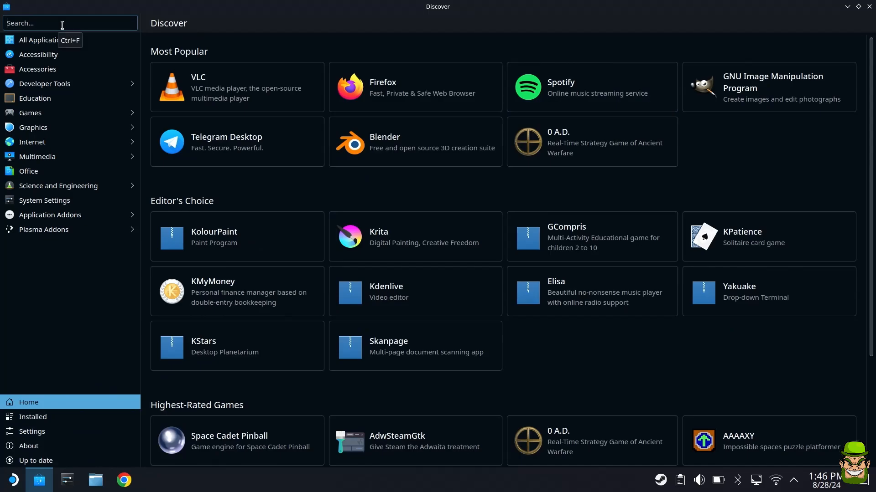
type("lutris")
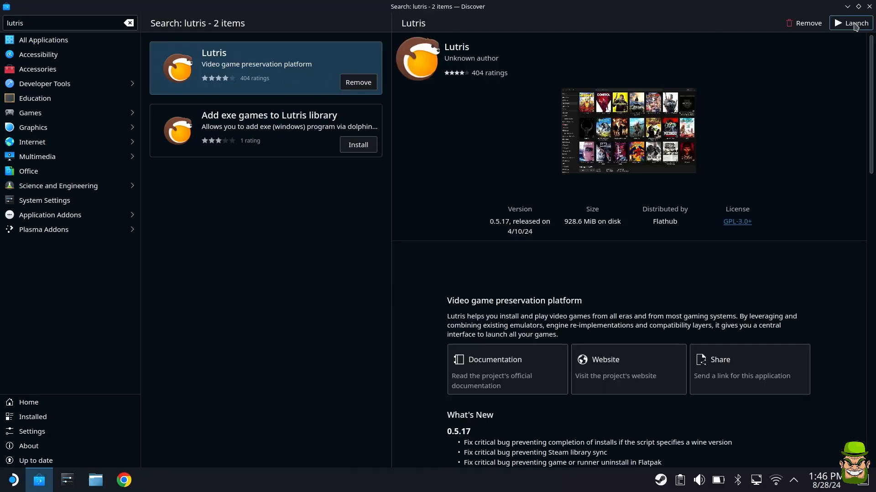
left_click(851, 23)
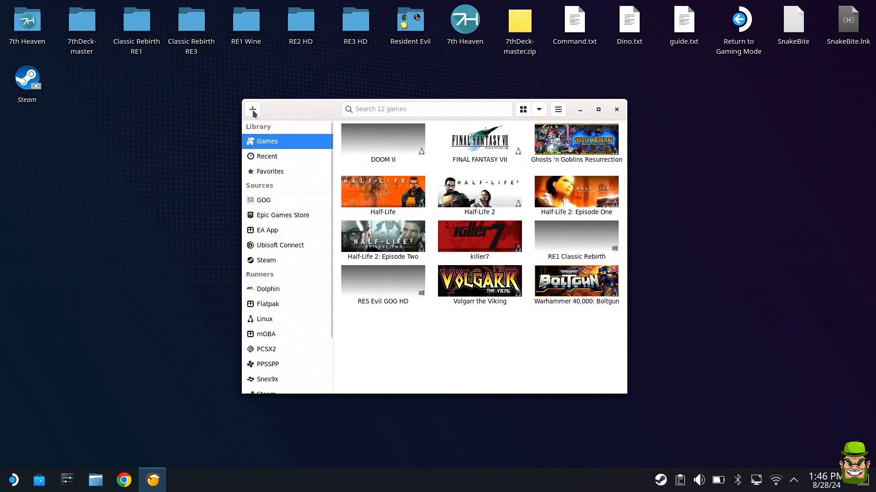
- Add a Windows executable game named 'RE2 GOG' in Lutris, keeping only the Steam shortcut
left_click(252, 110)
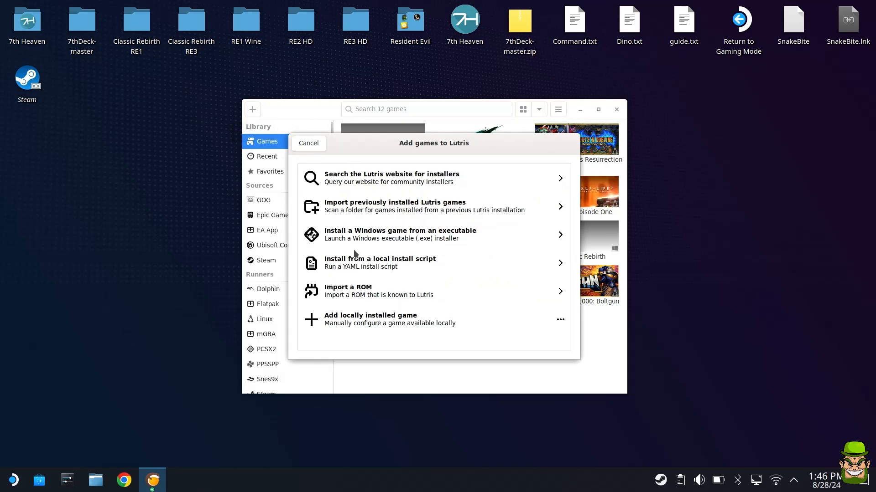
mouse_move(393, 243)
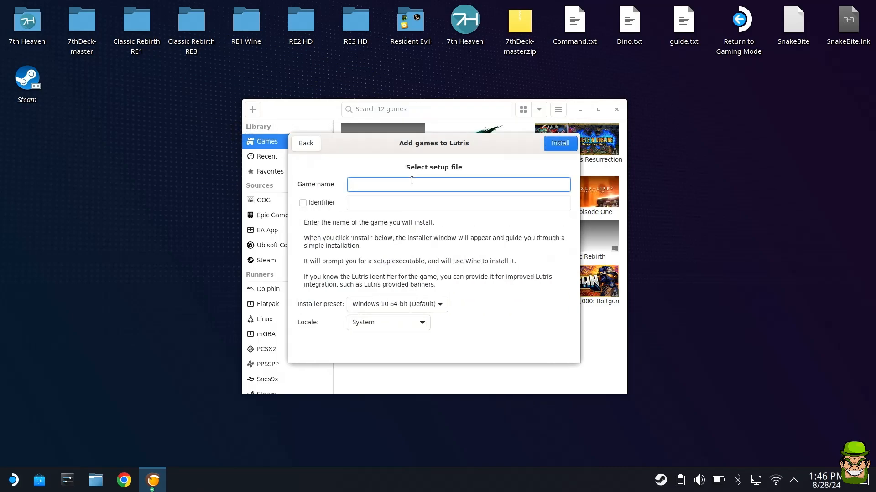
type("RE2 GOG")
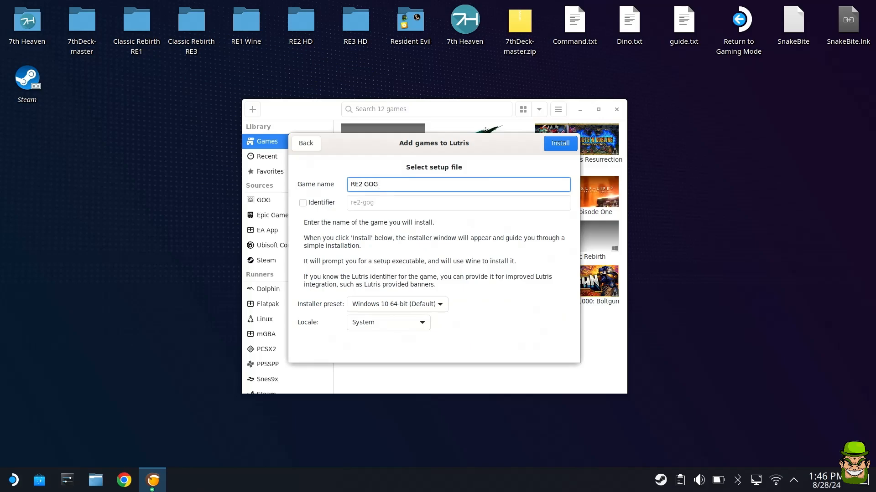
left_click(560, 143)
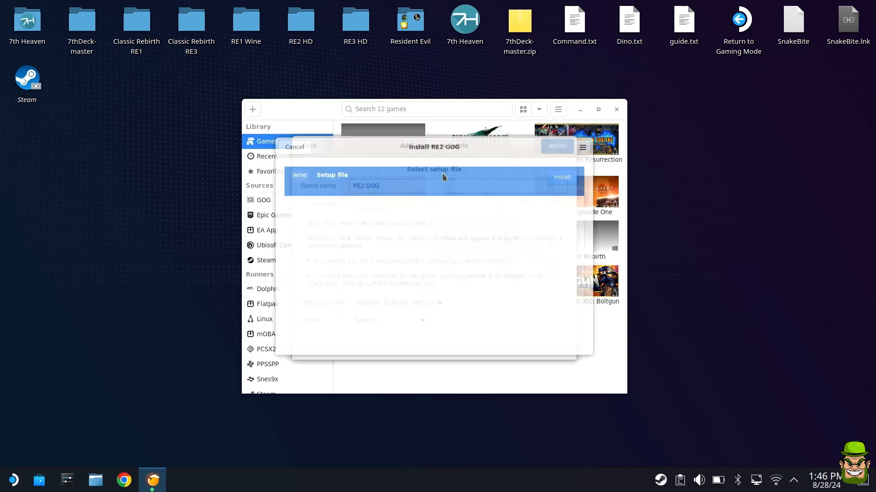
left_click(562, 177)
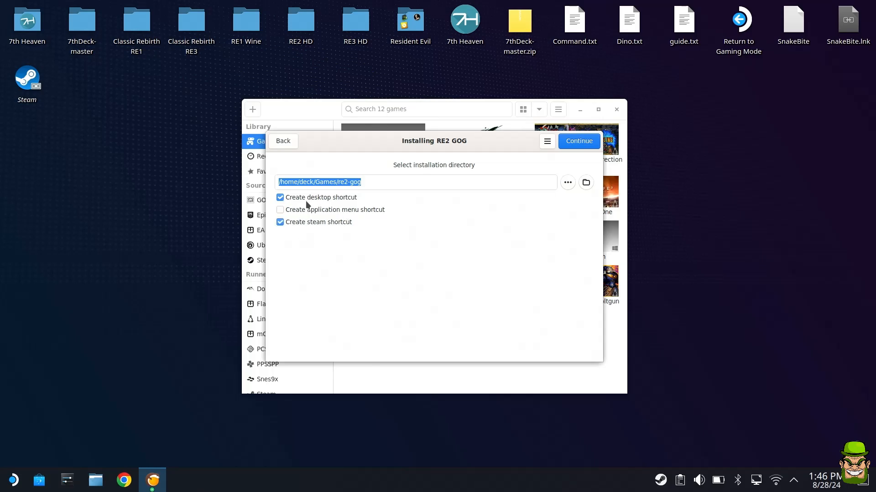
mouse_move(297, 227)
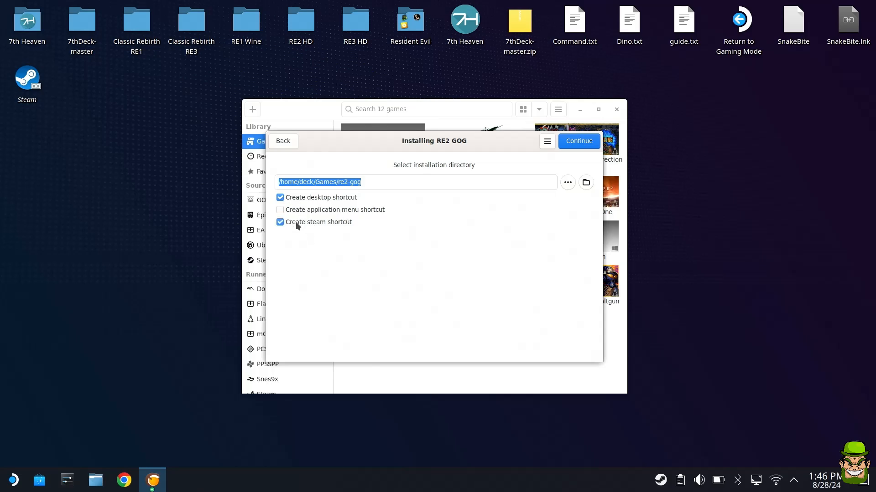
mouse_move(287, 202)
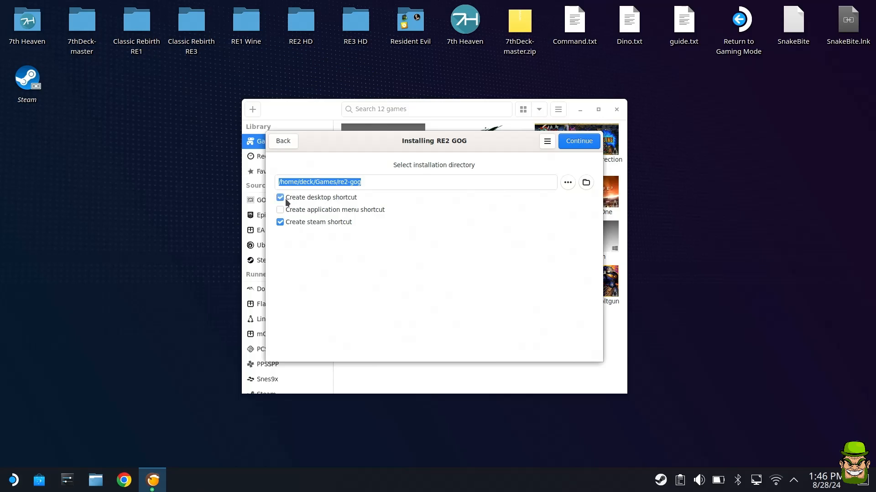
left_click(280, 197)
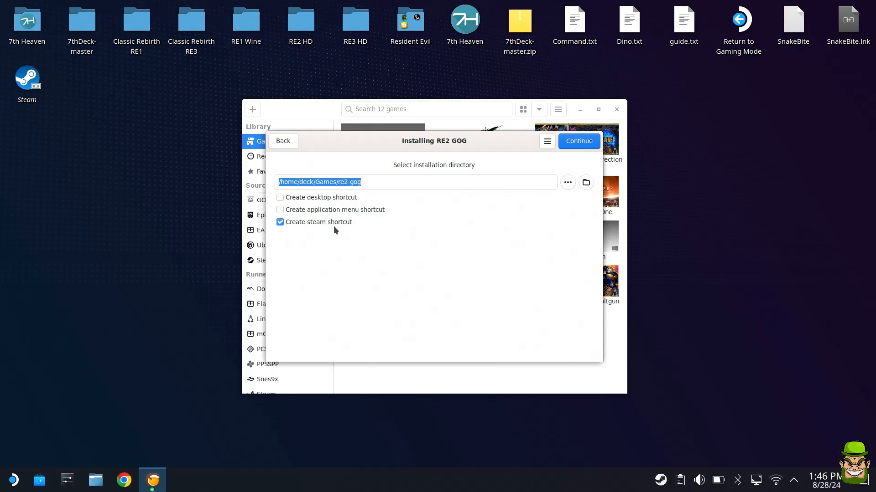
left_click(579, 141)
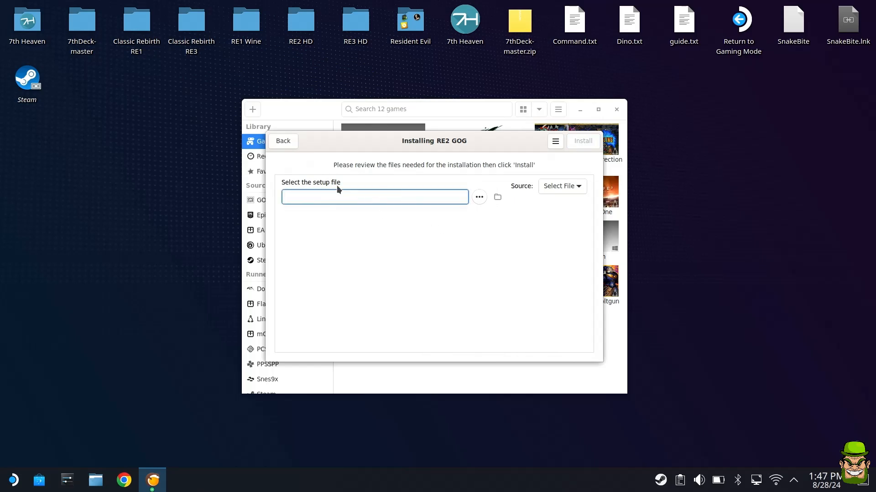
- Select setup_resident_evil_2_1.0_(75039).exe from Downloads as the RE2 GOG setup file
left_click(375, 197)
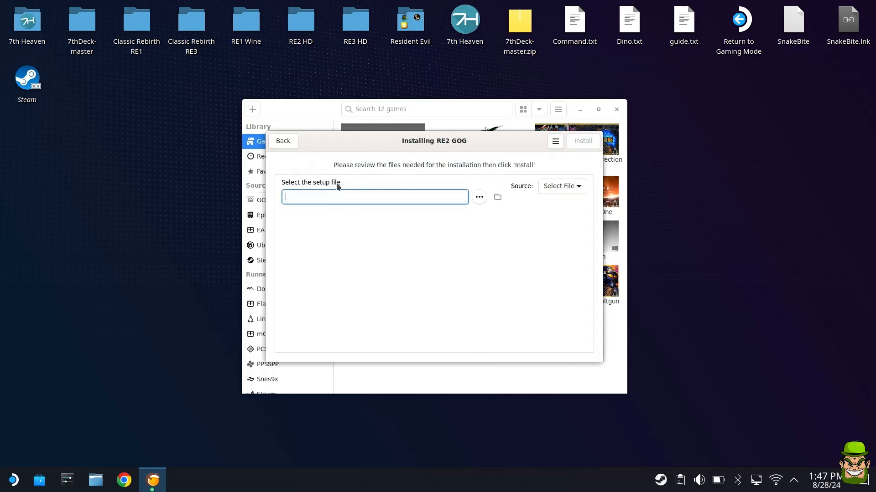
left_click(479, 197)
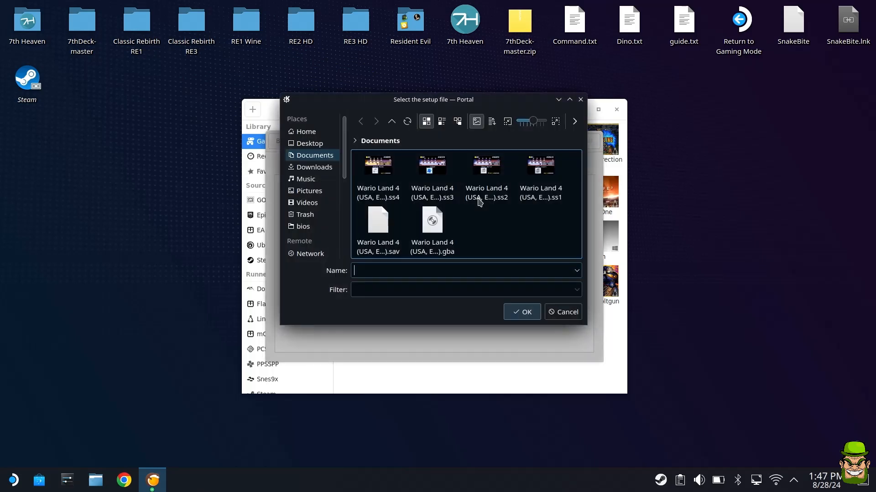
left_click(314, 167)
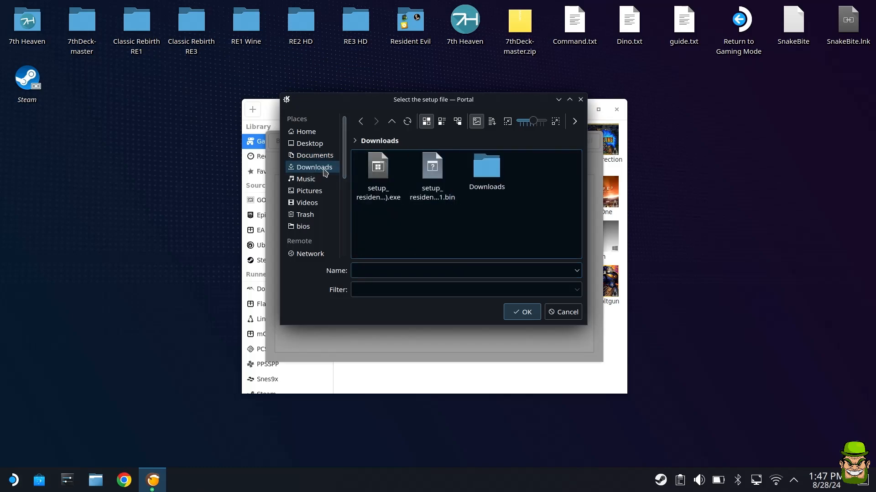
left_click(378, 169)
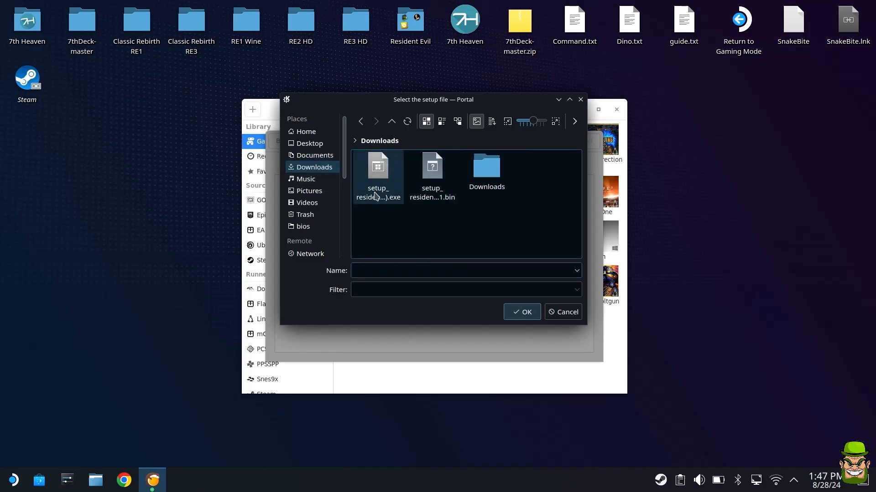
left_click(377, 173)
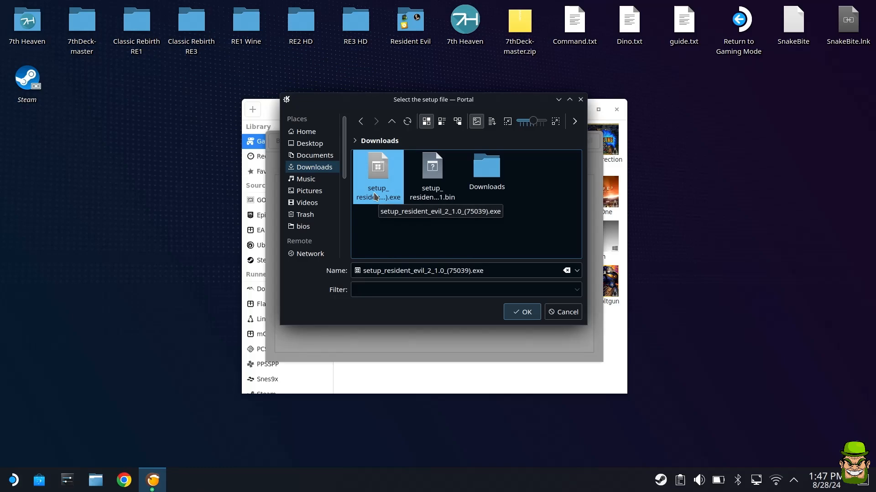
left_click(522, 312)
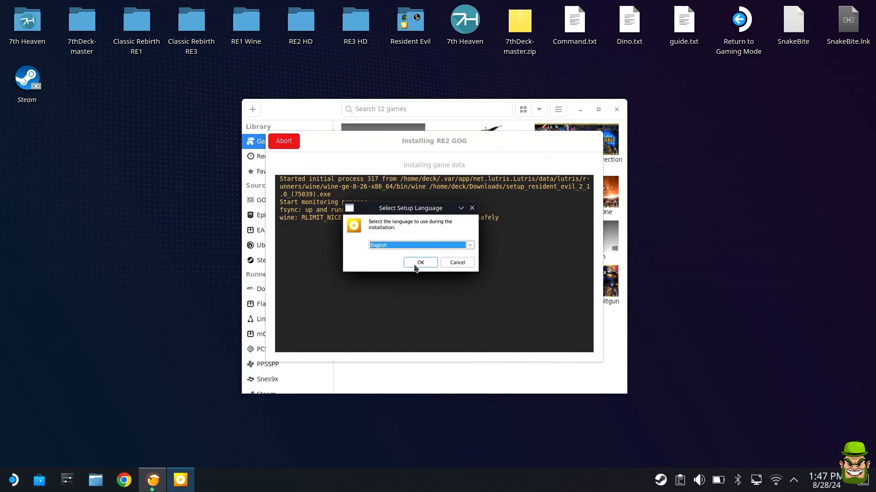
- Install Resident Evil 2 in English and launch it after the successful setup
left_click(420, 263)
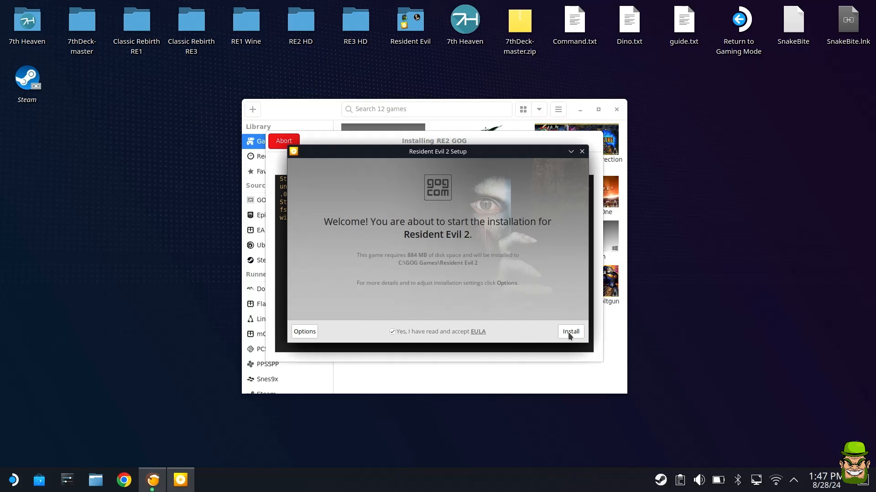
left_click(570, 332)
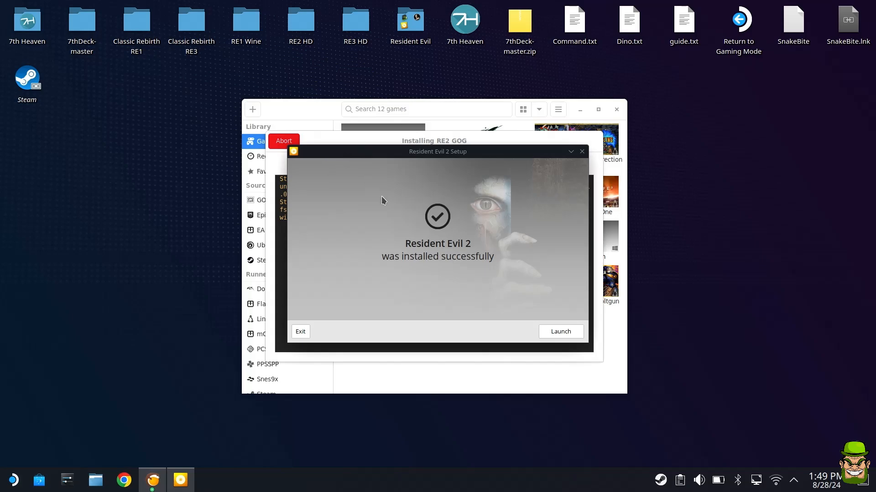
left_click(301, 332)
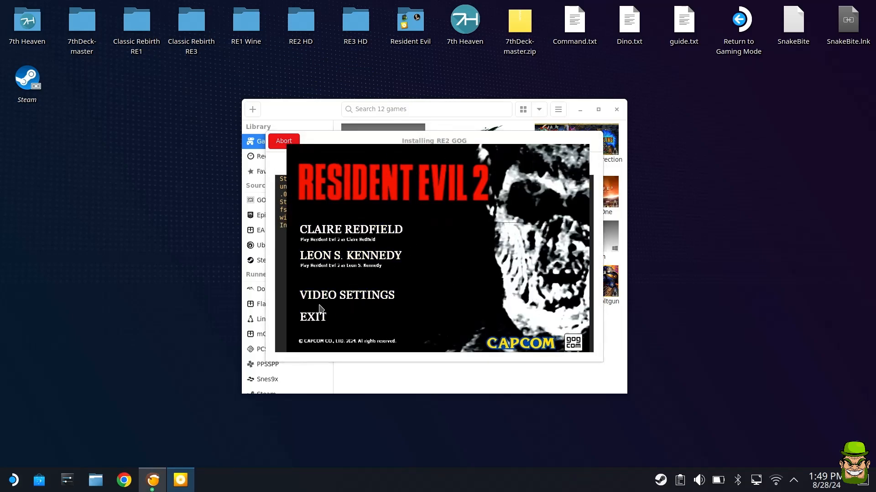
mouse_move(336, 301)
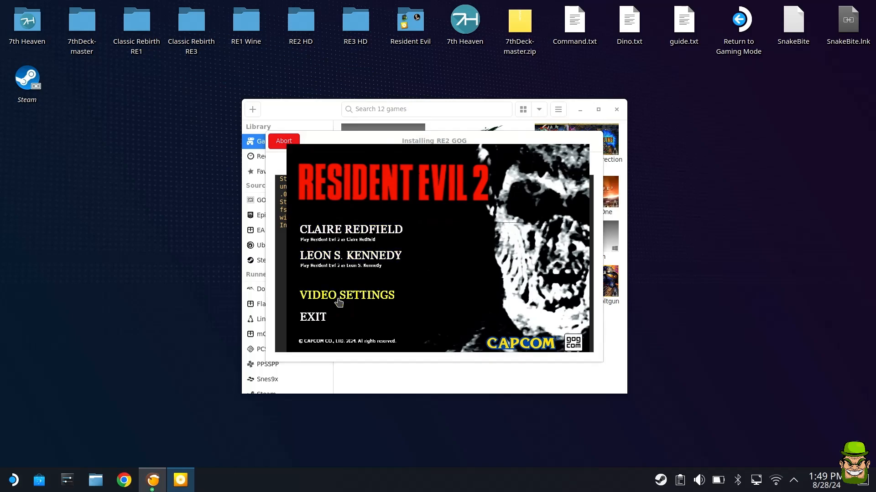
mouse_move(358, 224)
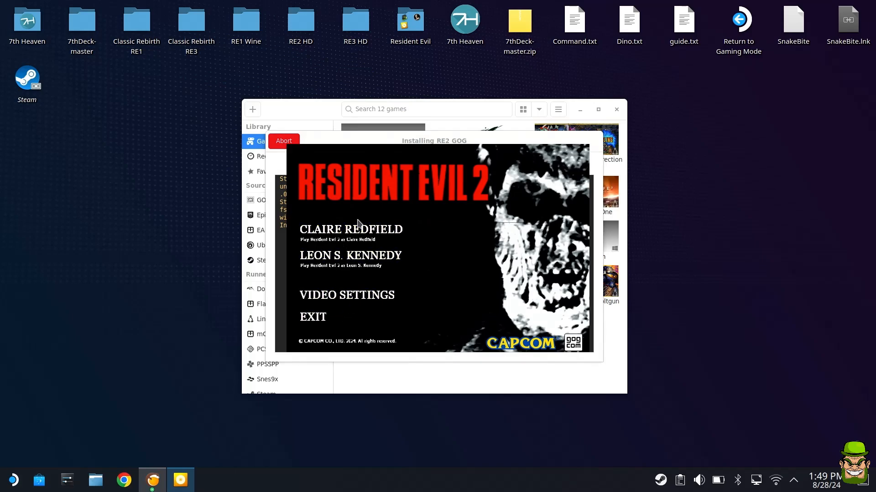
mouse_move(407, 307)
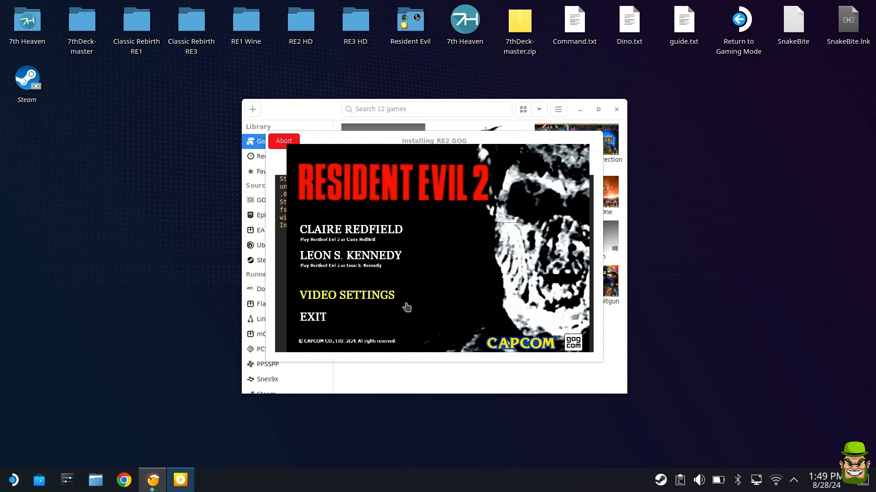
- Bring up Resident Evil 2's DirectX wrapper configuration from the title menu's Video Settings
left_click(347, 296)
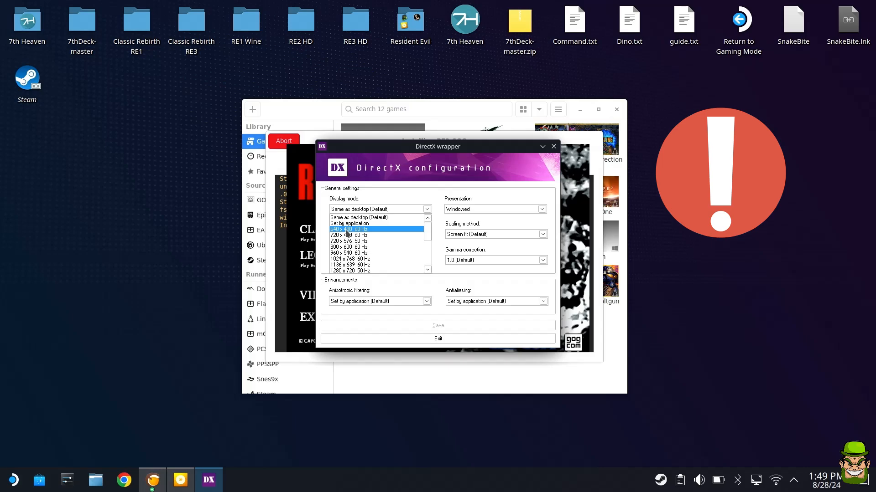
- Choose 1280 x 800 at 60 Hz as the DirectX wrapper display mode
scroll("down", 3)
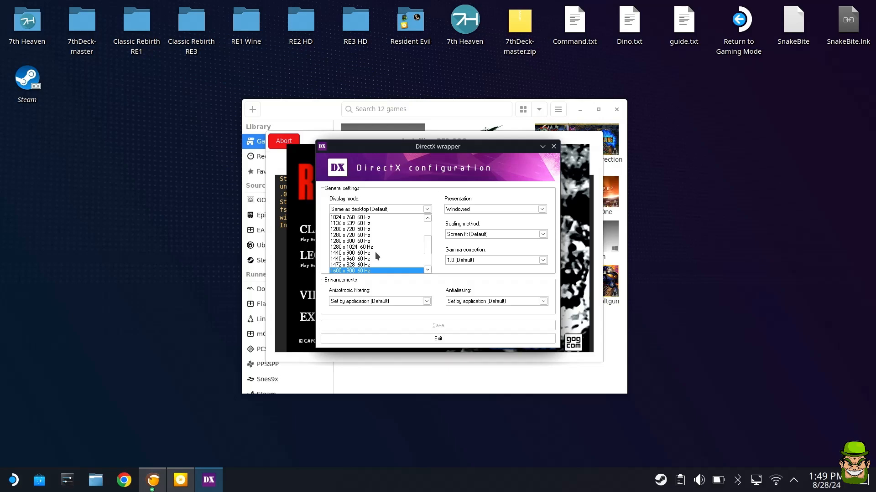
left_click(363, 241)
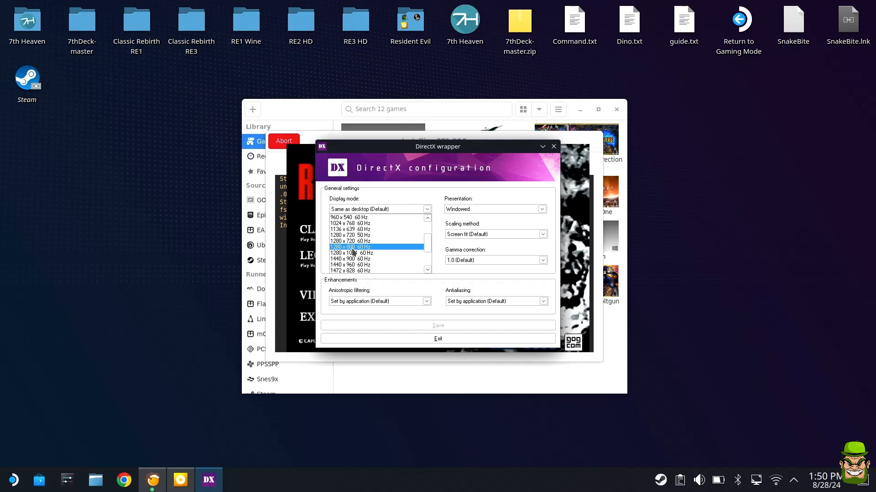
left_click(350, 247)
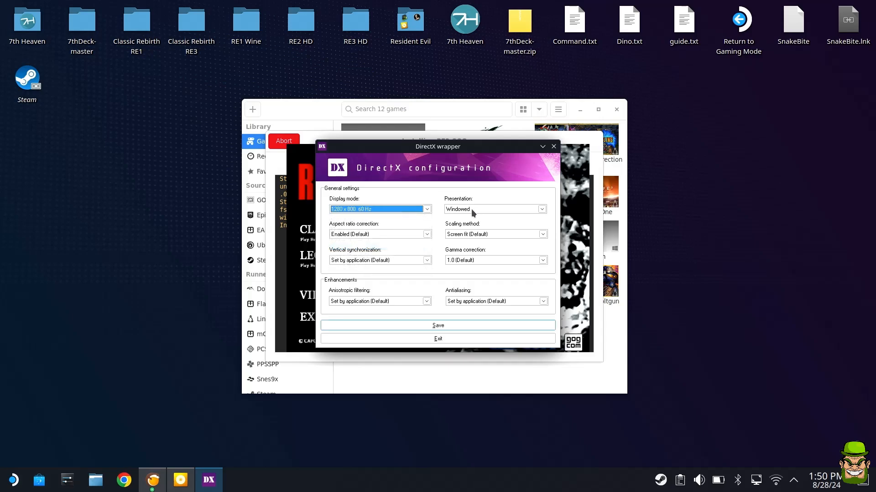
- Save fullscreen presentation, vsync disabled and AF 16x in the DirectX wrapper, then exit it
left_click(495, 209)
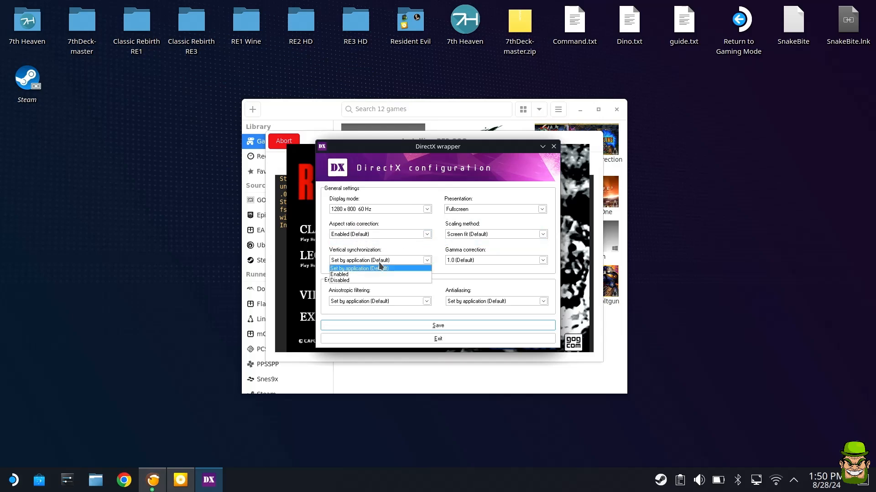
mouse_move(340, 280)
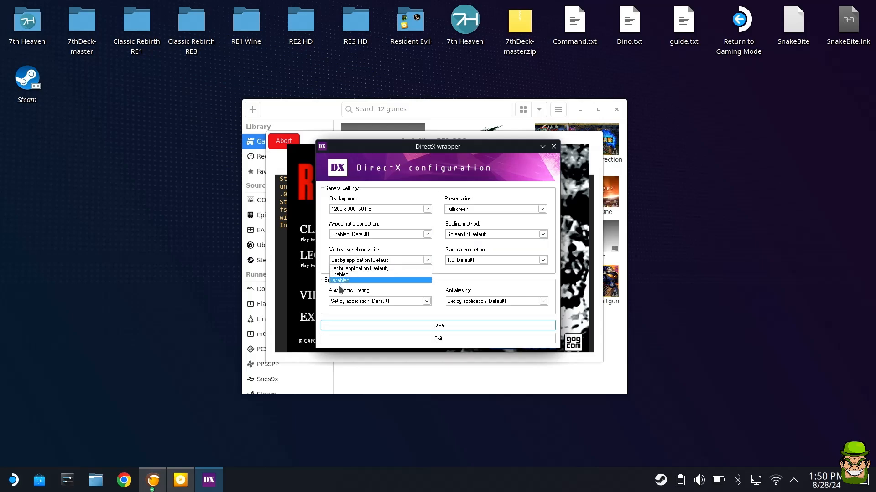
left_click(339, 280)
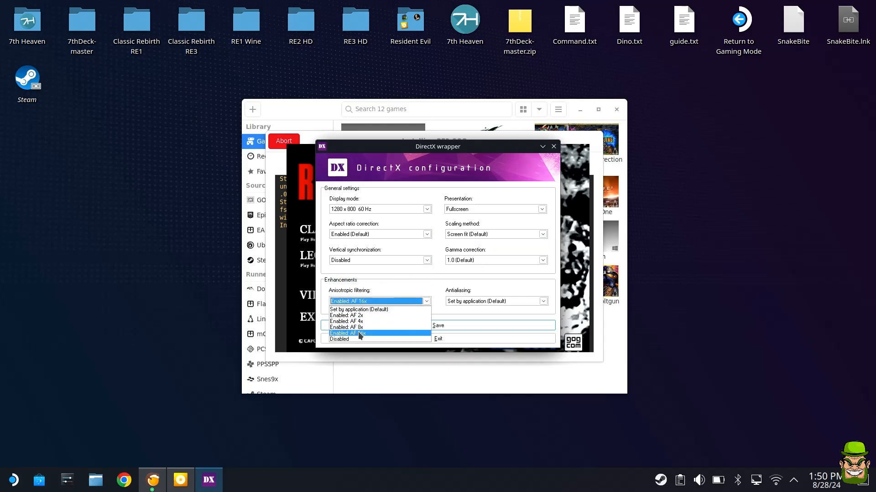
left_click(359, 333)
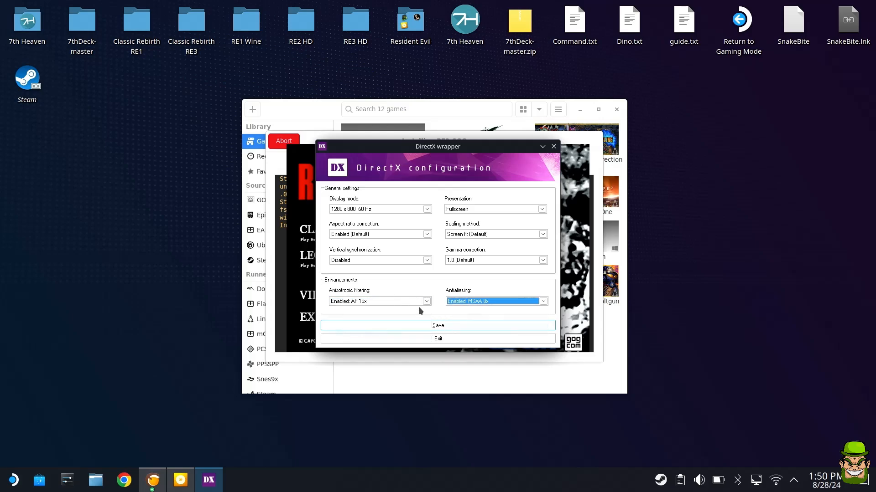
left_click(438, 324)
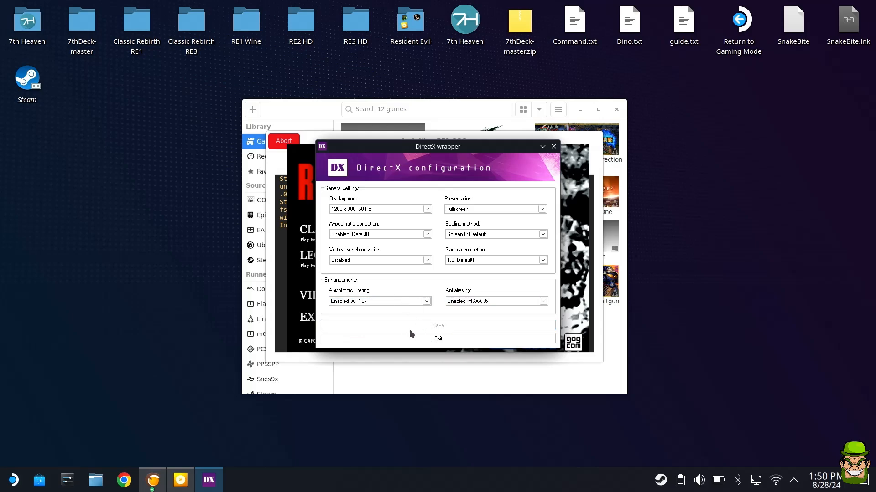
left_click(437, 338)
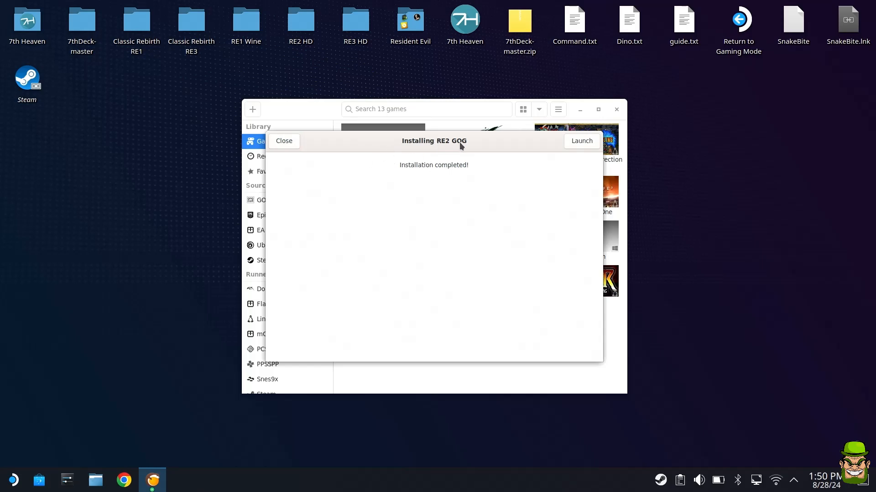
mouse_move(475, 172)
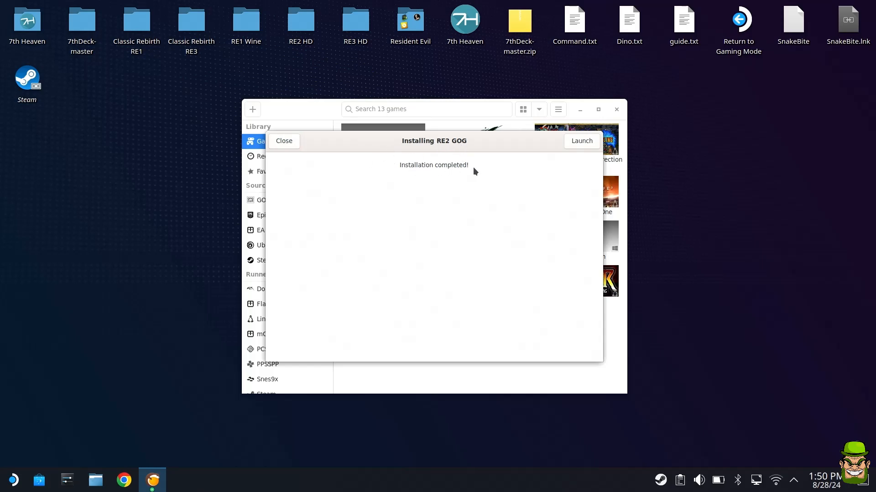
- Dismiss the finished installer and select the RE2 GOG tile in the Lutris library
left_click(284, 141)
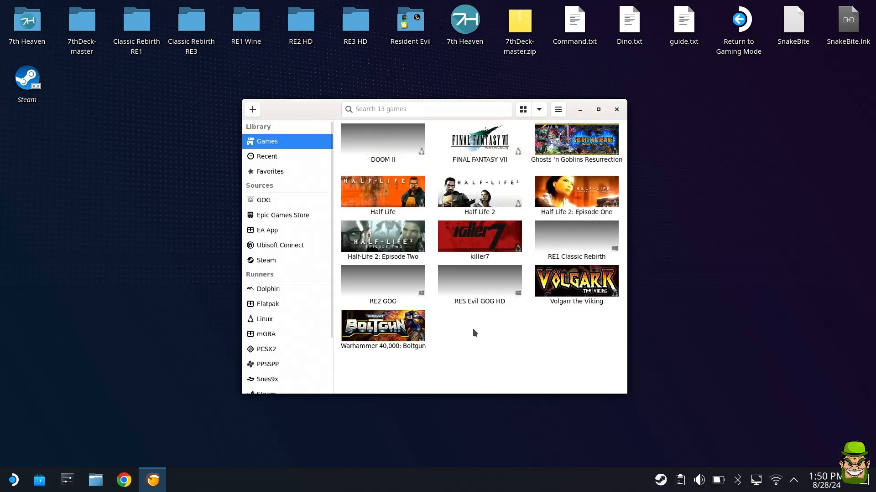
mouse_move(483, 345)
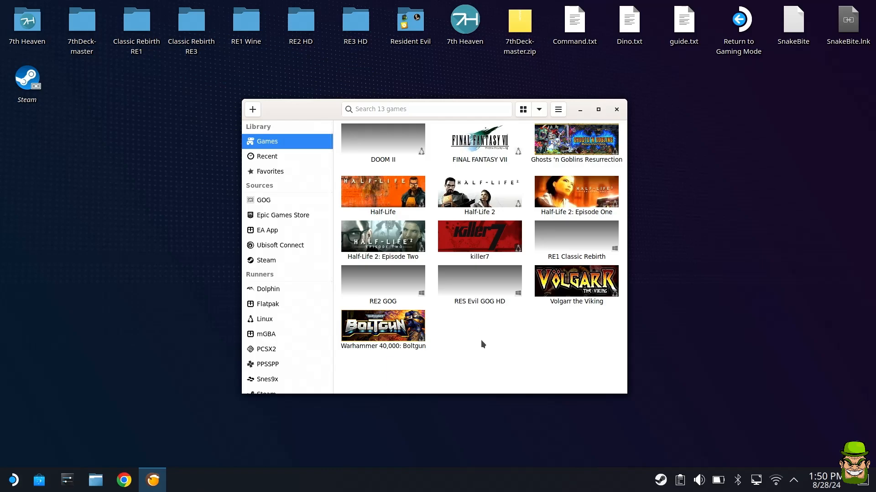
left_click(383, 281)
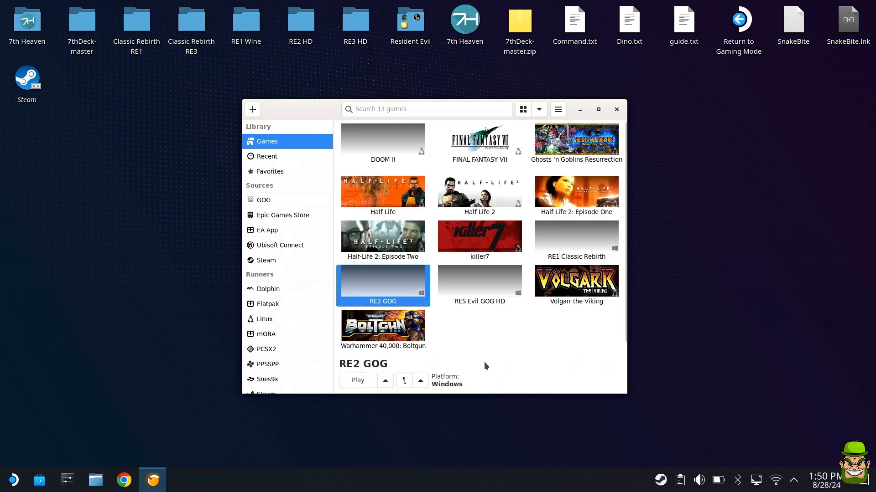
mouse_move(447, 321)
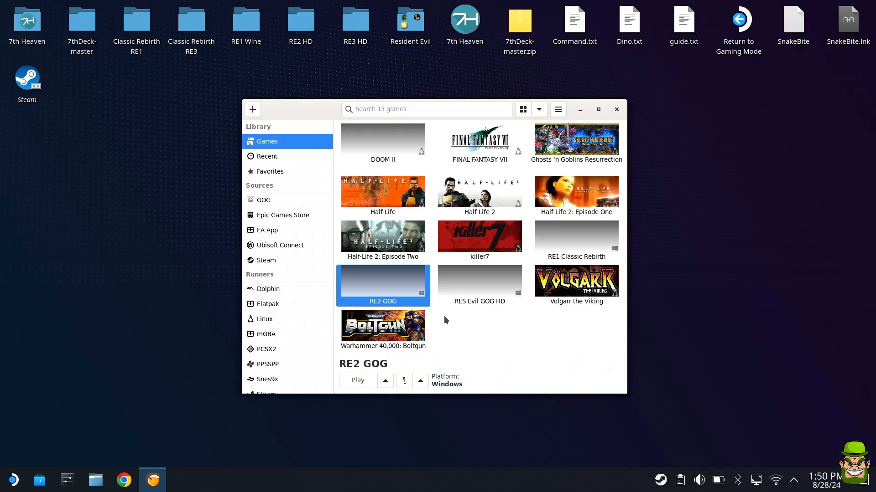
- In RE2 GOG's Runner options, keep the default wine-ge-8-26 Wine version
right_click(366, 284)
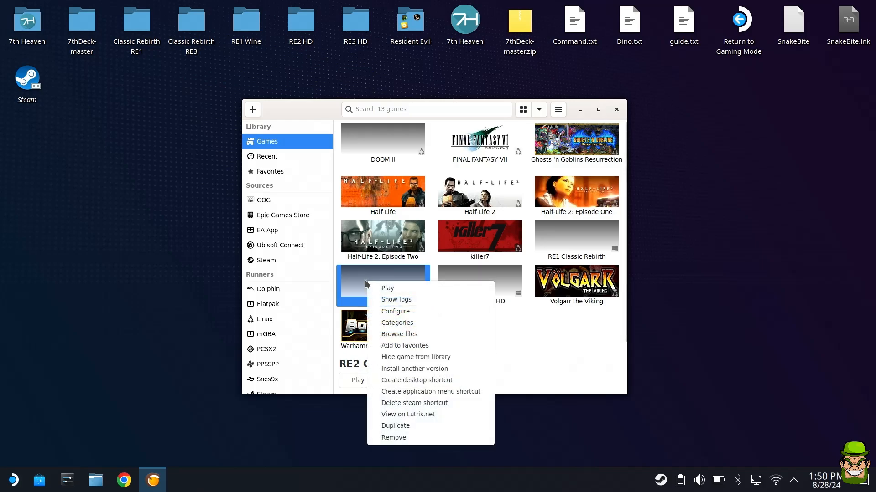
left_click(395, 312)
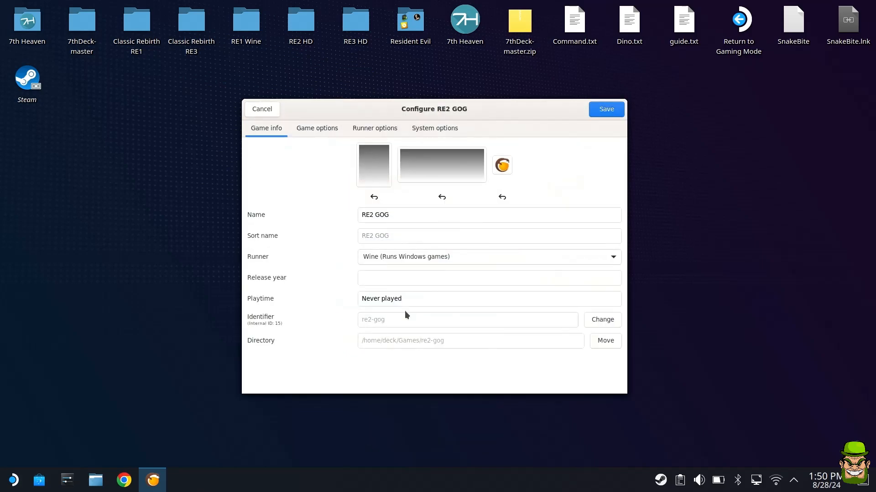
mouse_move(379, 312)
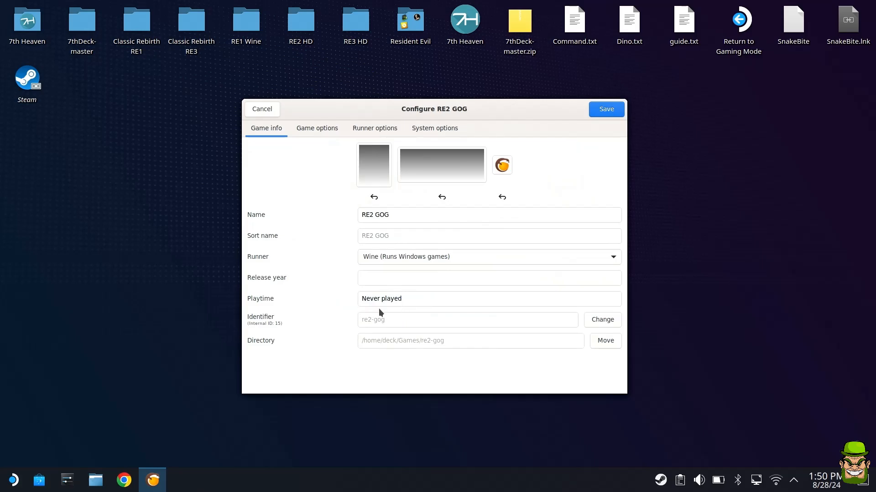
left_click(374, 128)
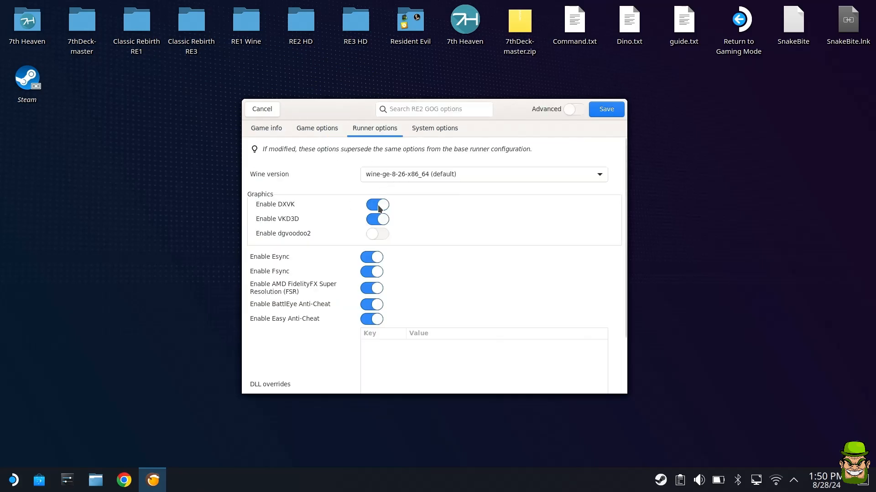
left_click(483, 174)
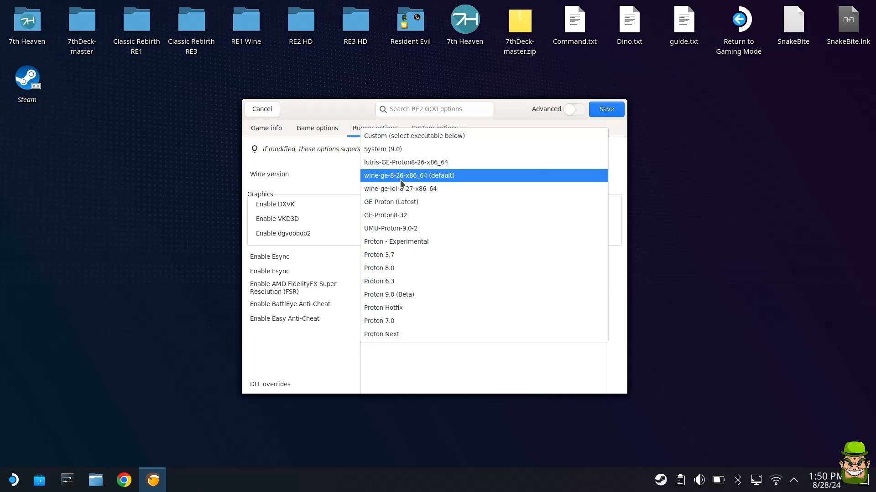
mouse_move(446, 185)
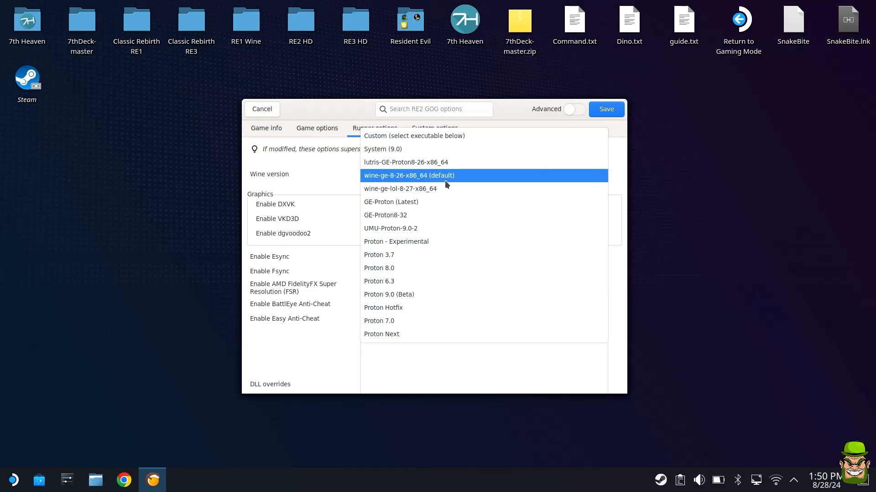
left_click(409, 176)
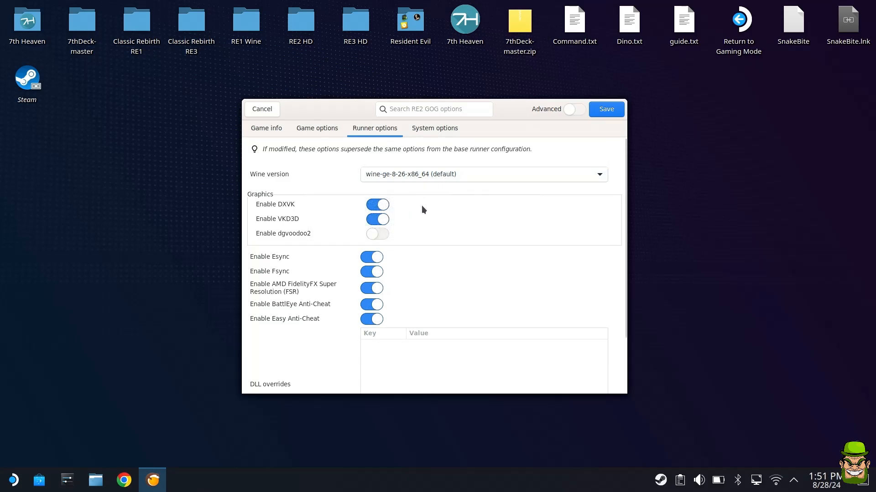
mouse_move(273, 211)
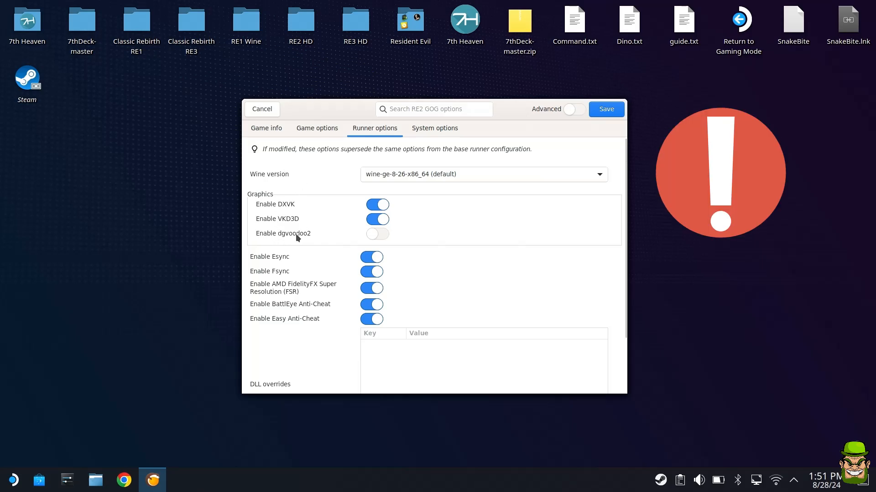
- Enable dgvoodoo2 for the game and save the configuration
left_click(377, 233)
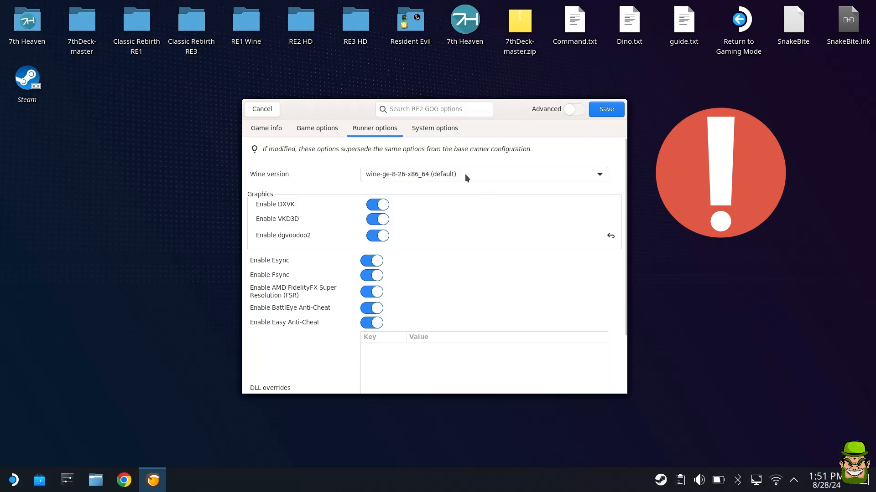
mouse_move(394, 178)
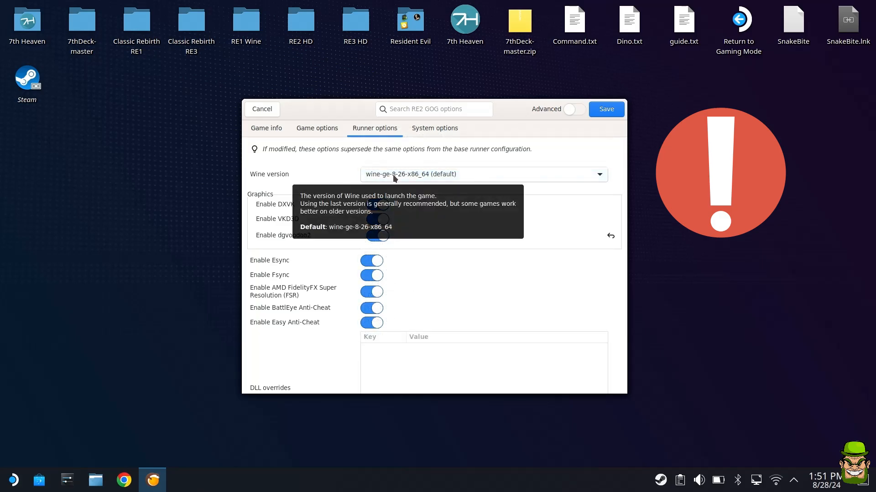
mouse_move(459, 241)
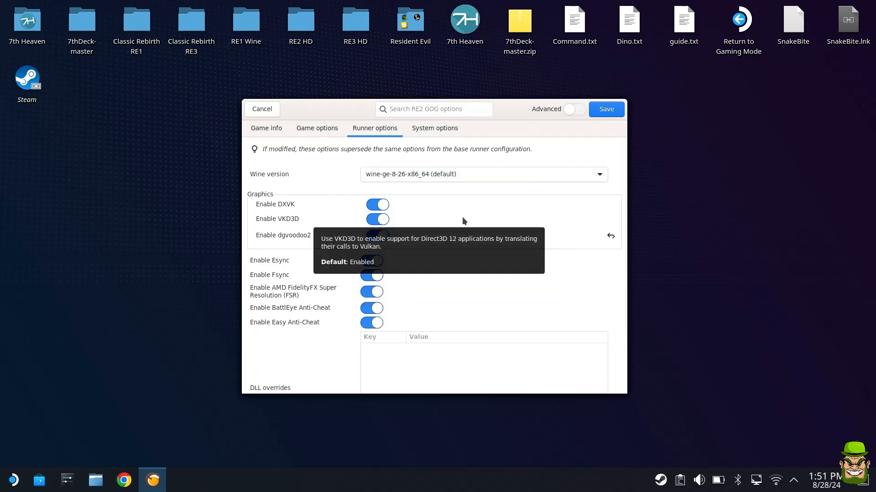
mouse_move(532, 260)
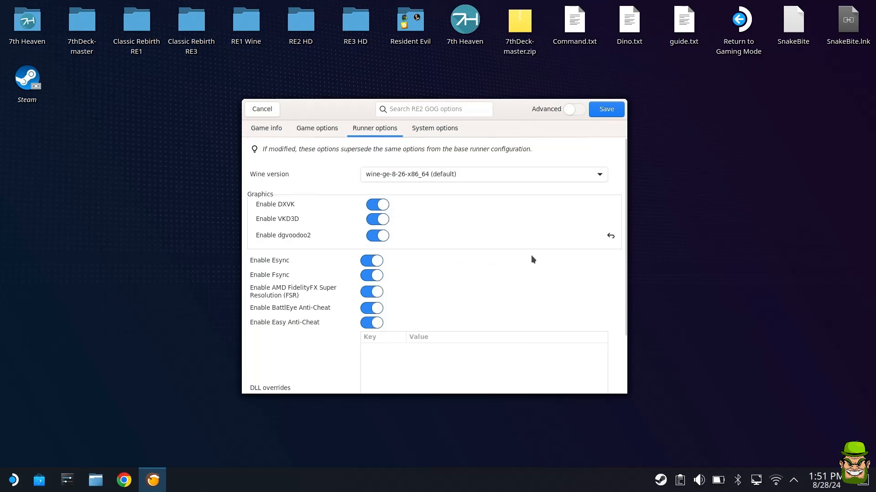
left_click(262, 109)
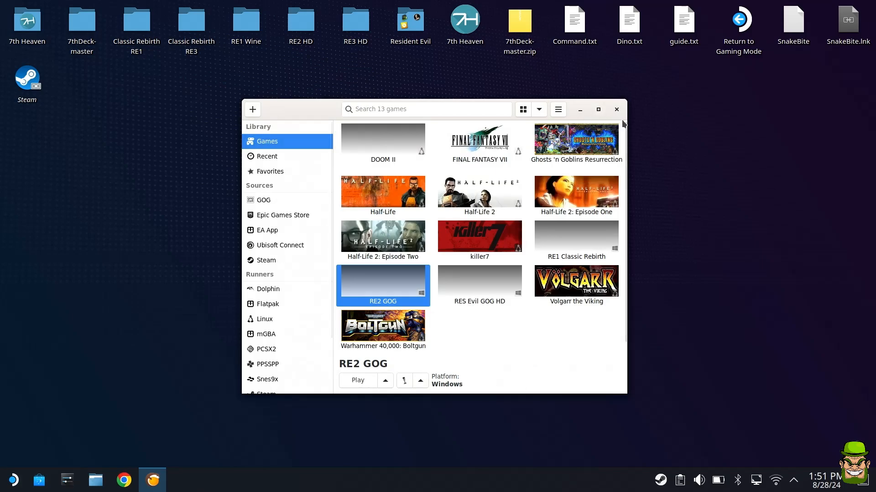
- Close Lutris and return to Steam Gaming Mode from the desktop
left_click(616, 110)
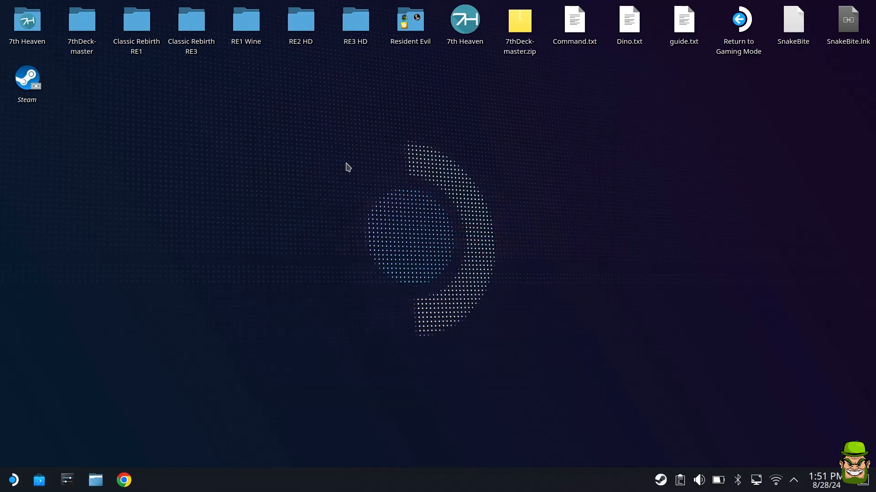
mouse_move(784, 165)
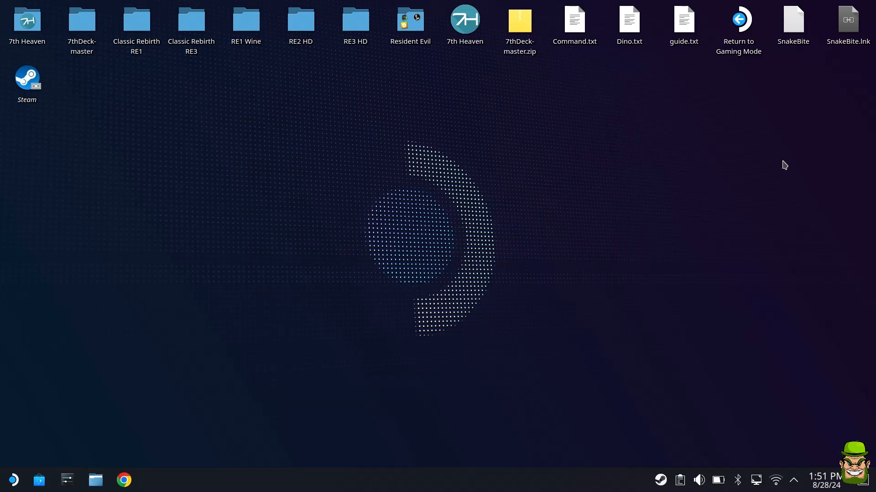
left_click(738, 20)
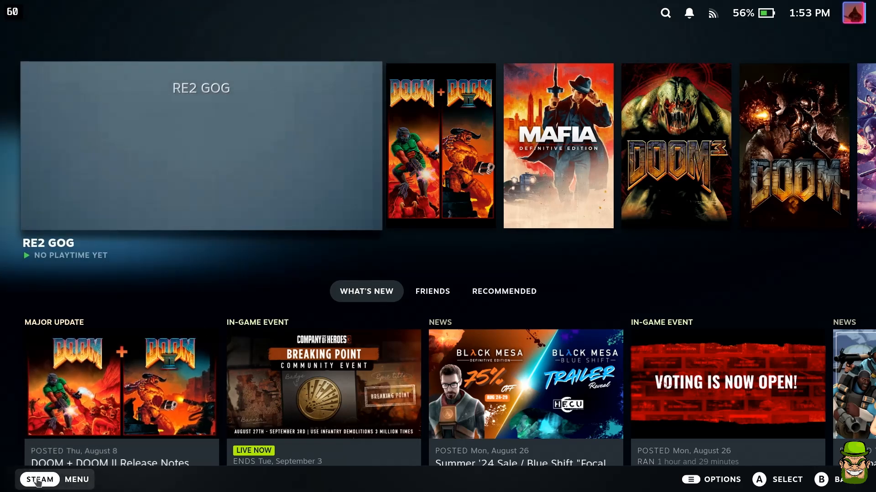
- Launch RE2 GOG from the Non-Steam shelf of the Steam library
left_click(39, 479)
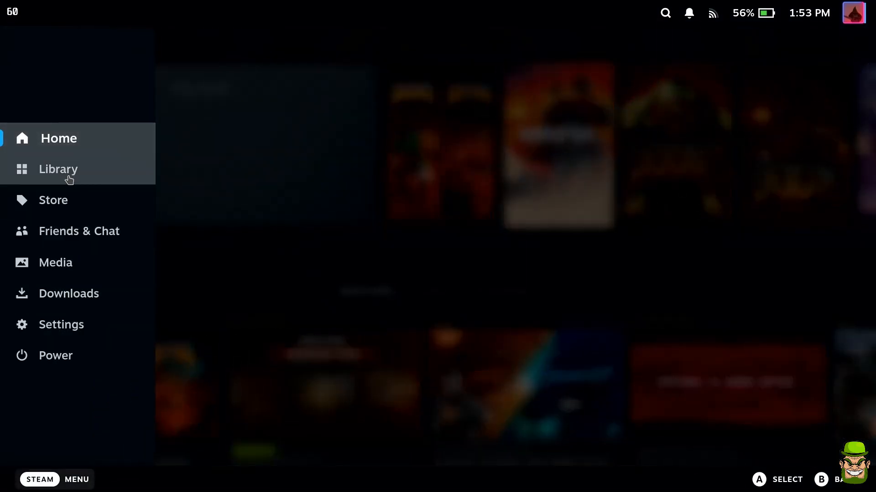
left_click(58, 170)
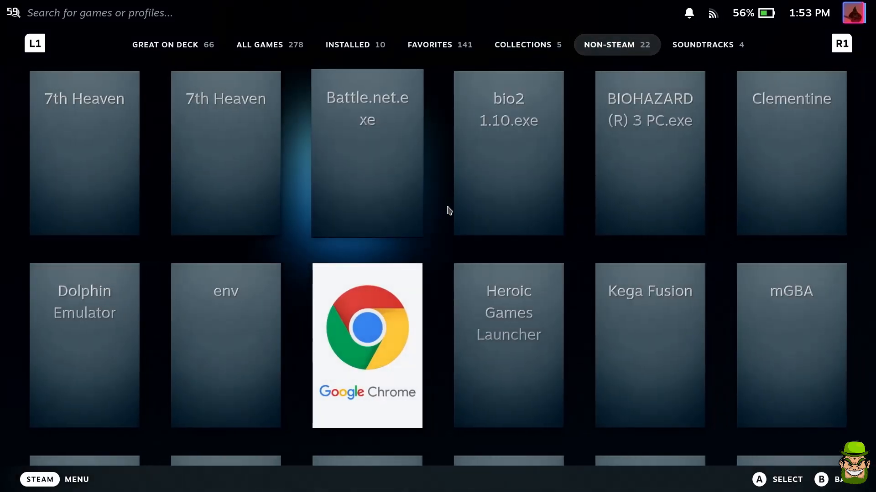
scroll("down", 3)
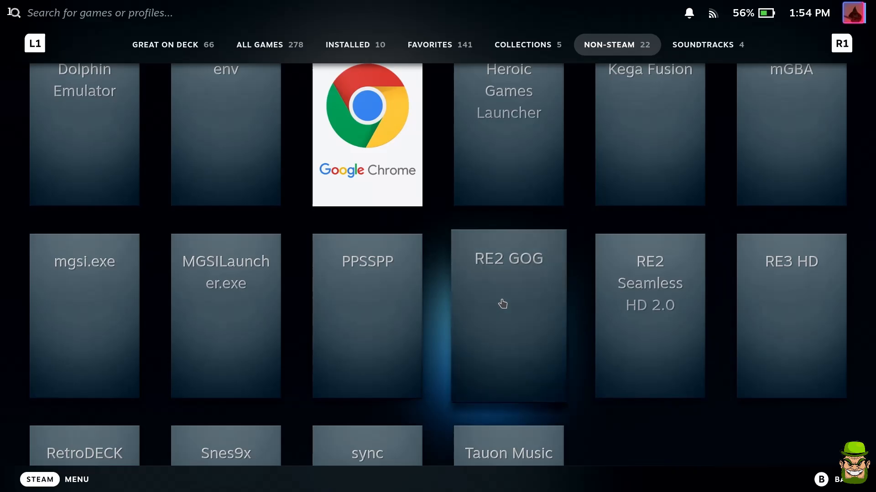
left_click(503, 304)
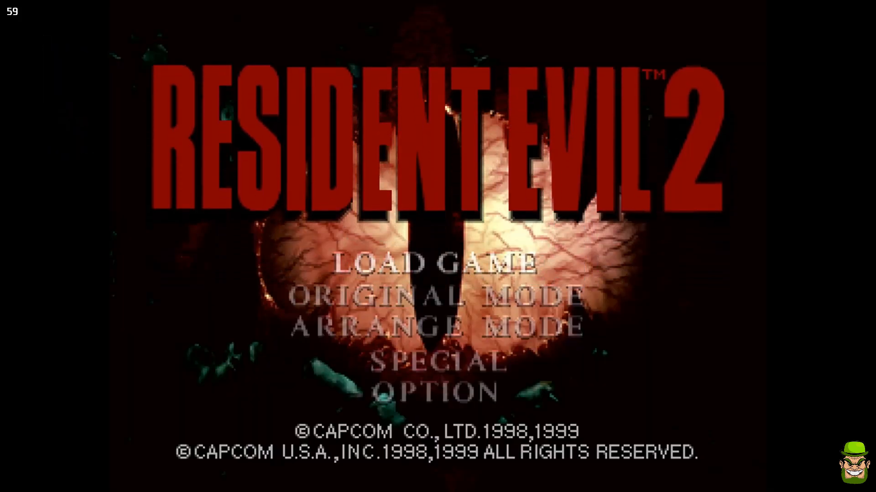
- Start a game from the title menu and play into the dark alley as Leon
key("Down")
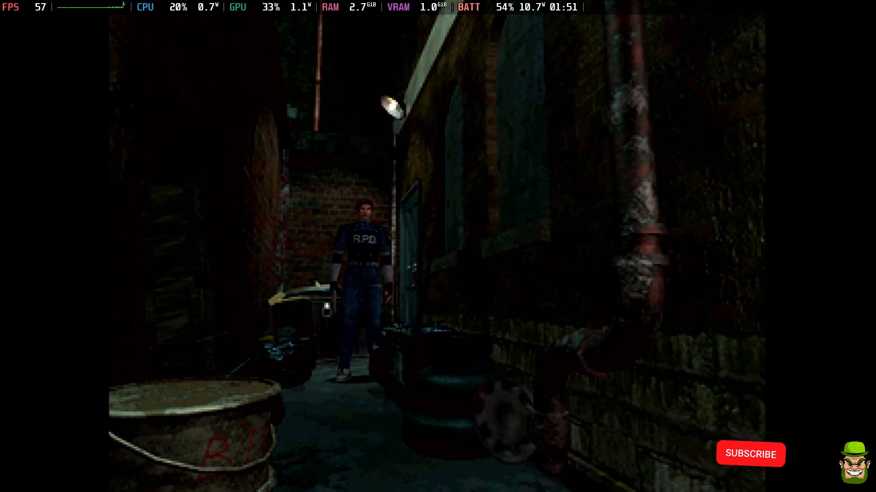
left_click(750, 454)
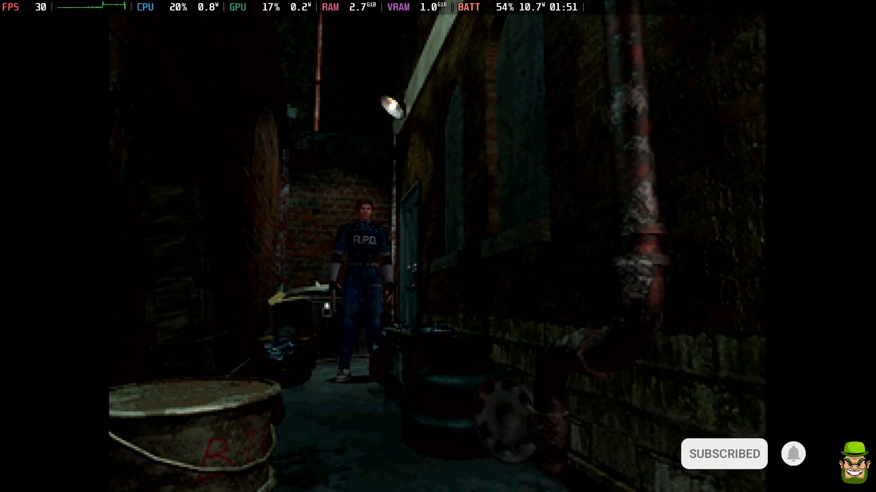